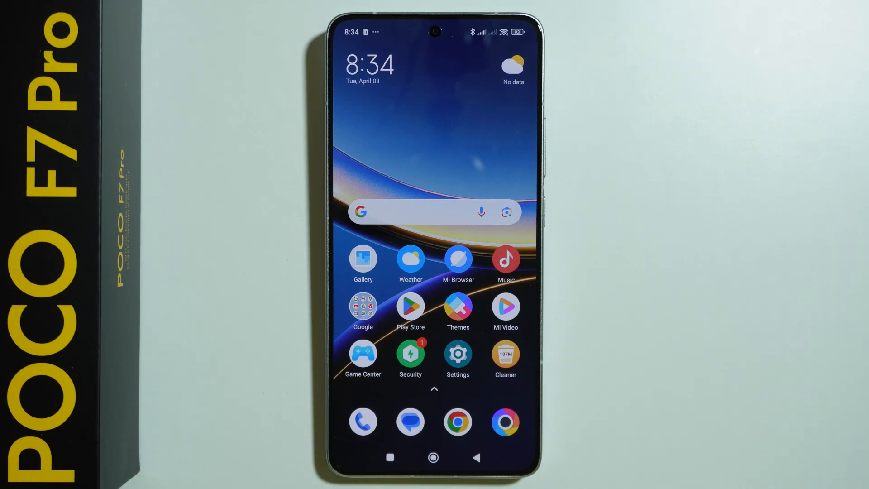
Step: Reach Link to Windows from Settings via More connectivity options
click(457, 354)
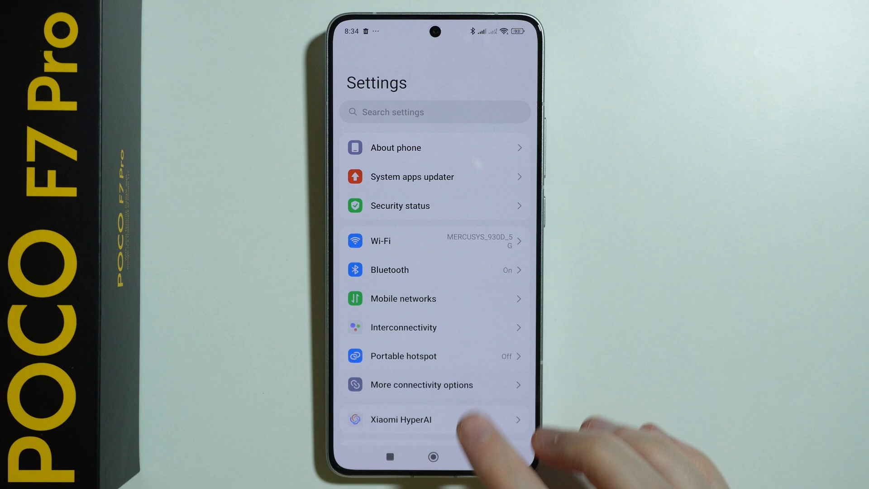
click(420, 384)
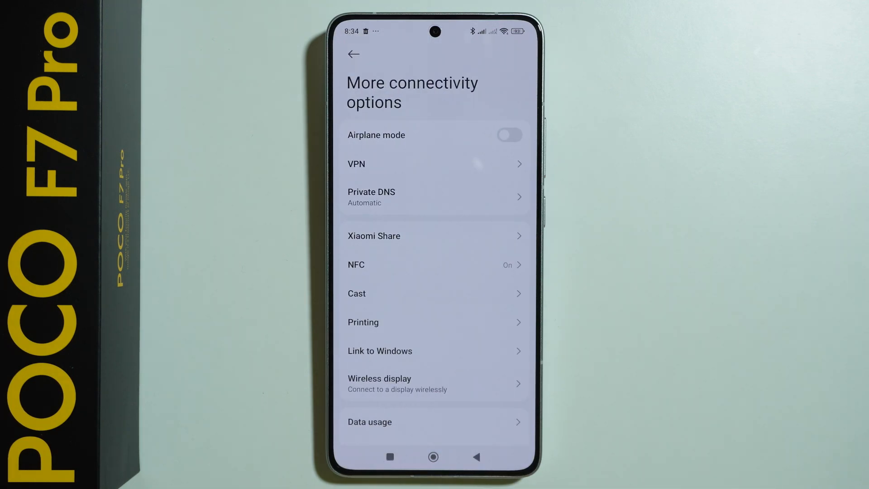
click(379, 351)
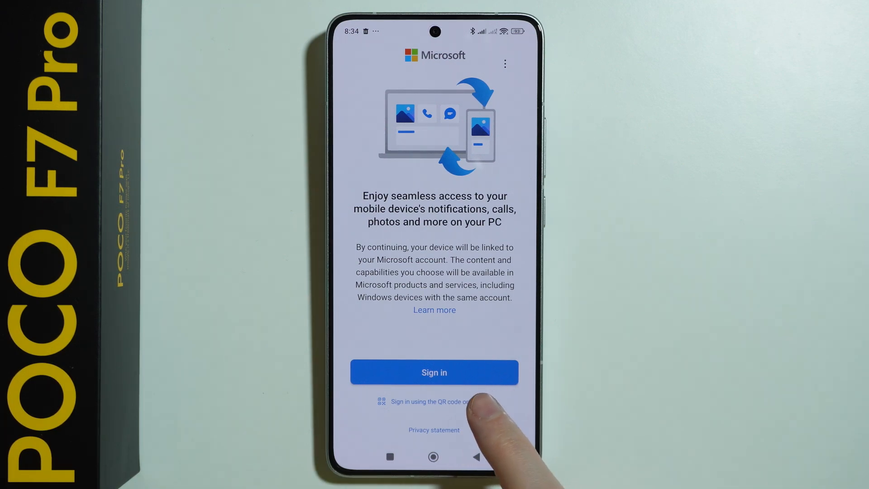
Step: Choose QR-code sign-in and allow camera access while using the app
click(433, 401)
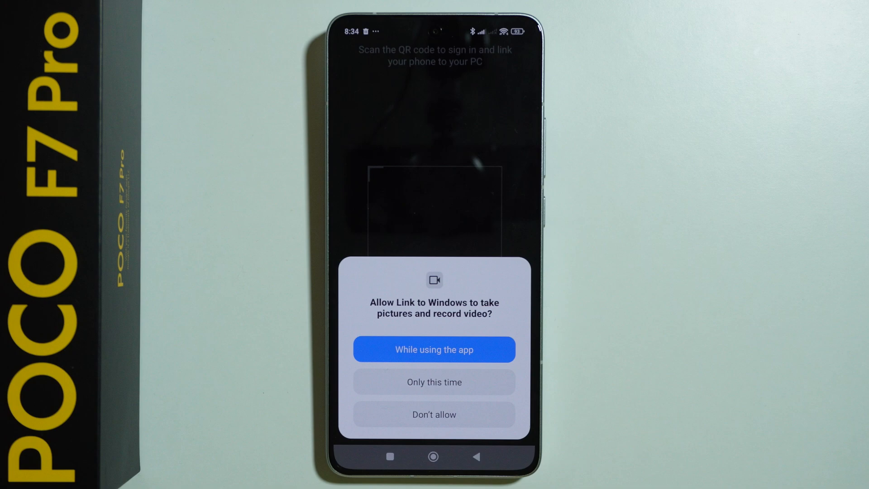
click(434, 350)
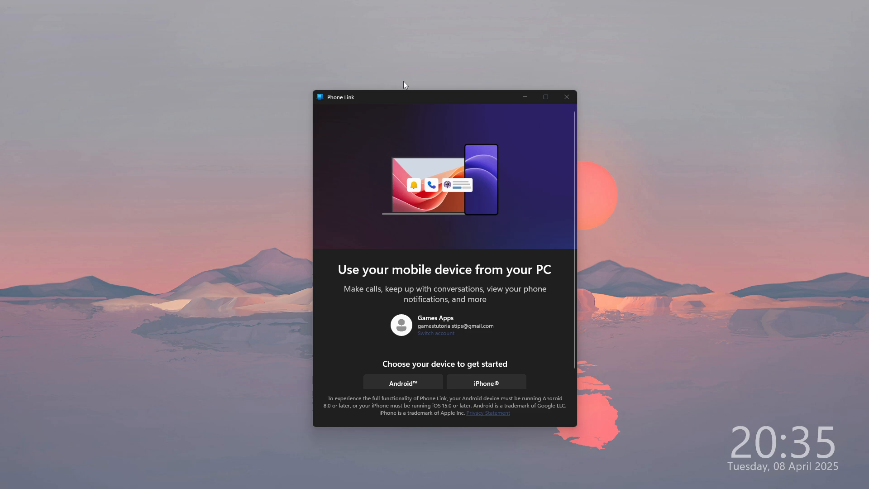
Step: Choose Android as the device and request a verification code instead of the QR code
drag(404, 97, 377, 92)
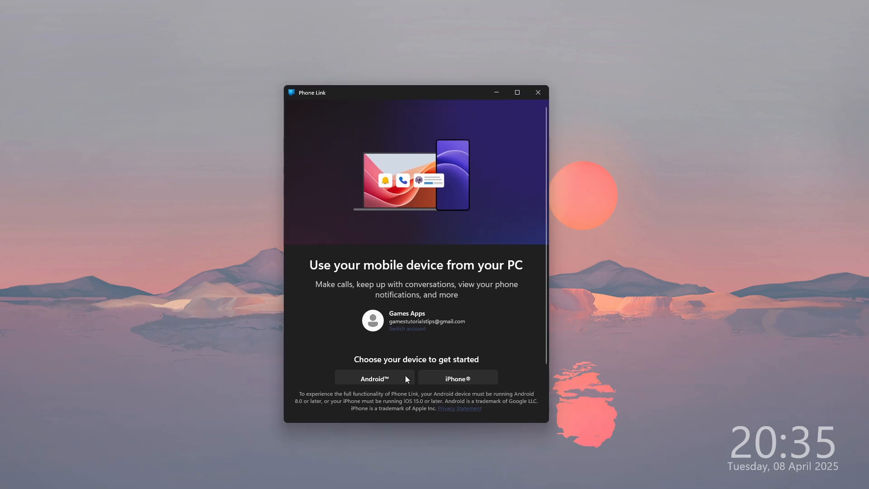
click(373, 378)
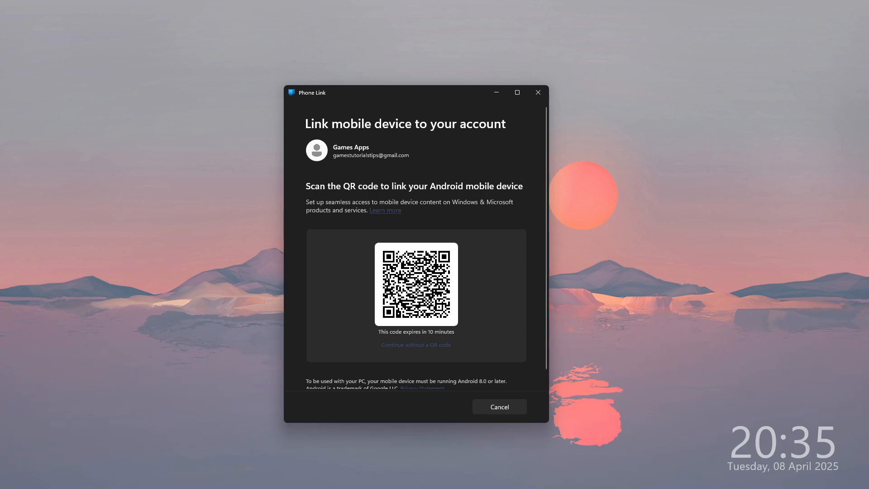
click(415, 344)
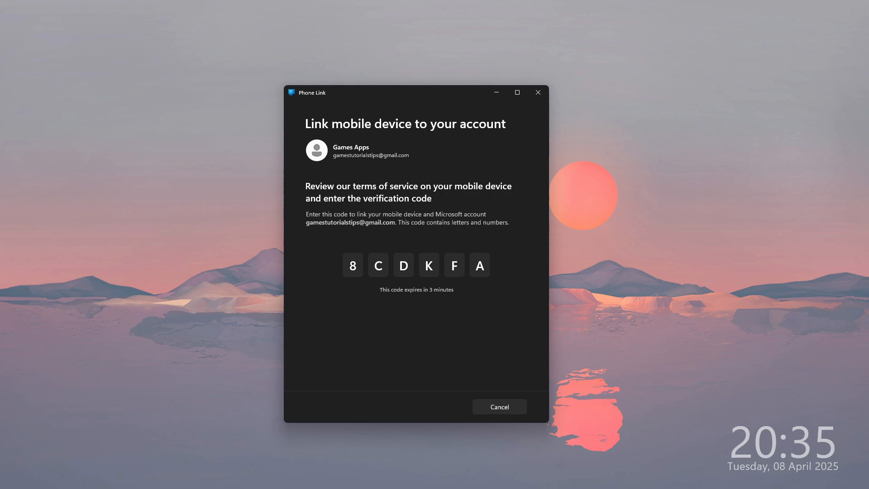
mouse_move(512, 252)
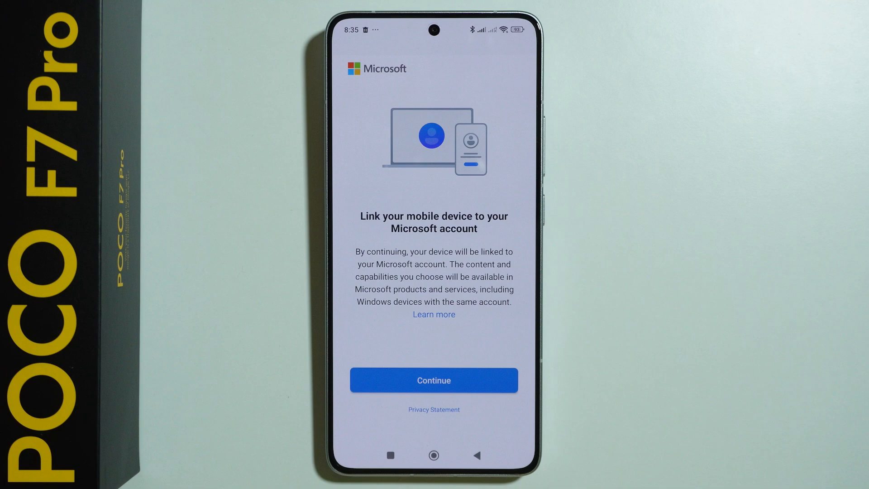
click(434, 380)
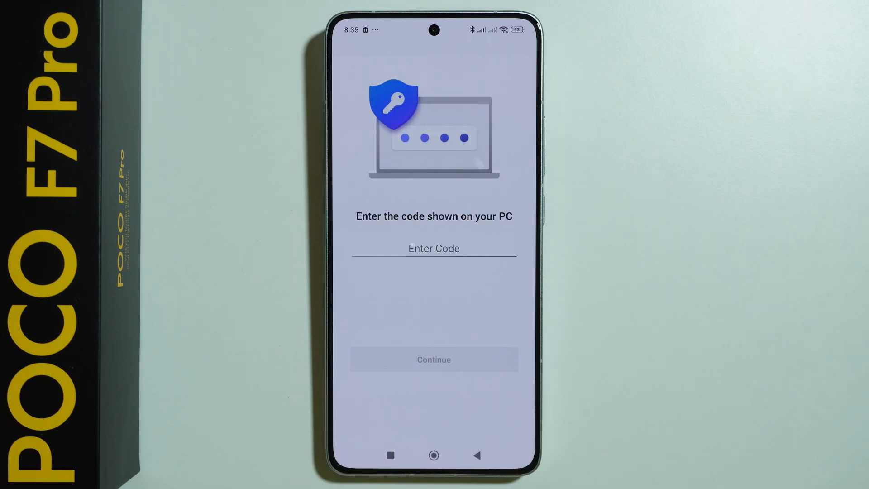
click(433, 248)
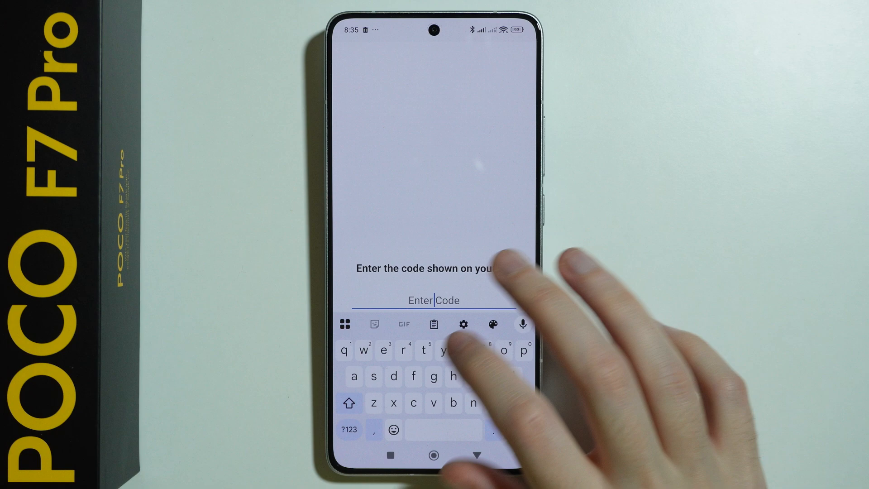
text(8C)
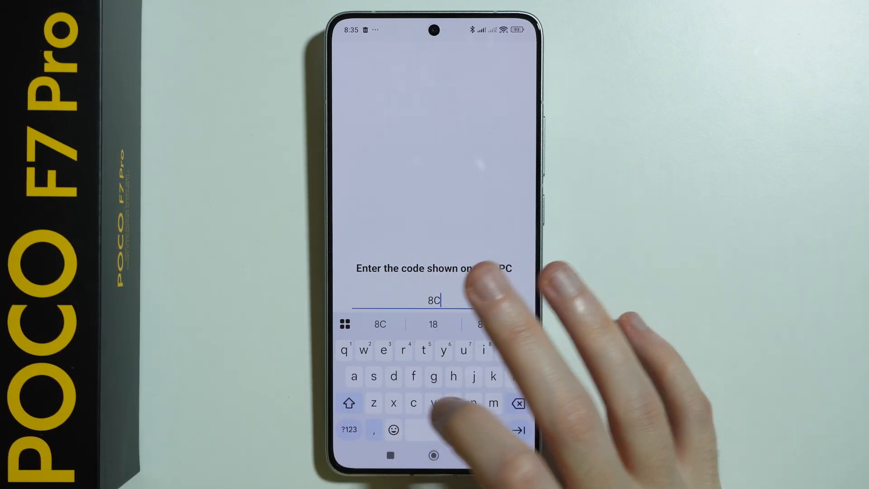
text(D)
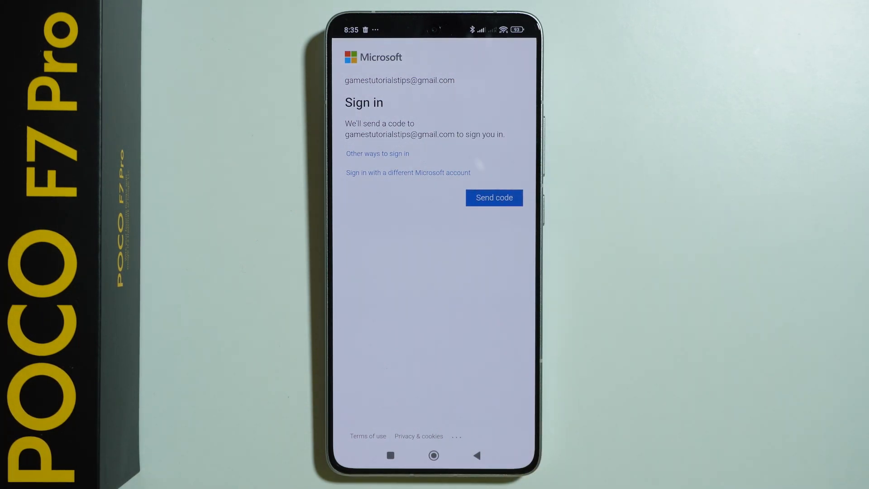
Step: Send the sign-in code, allow SMS and call log access, and close the linking-complete screen
click(492, 197)
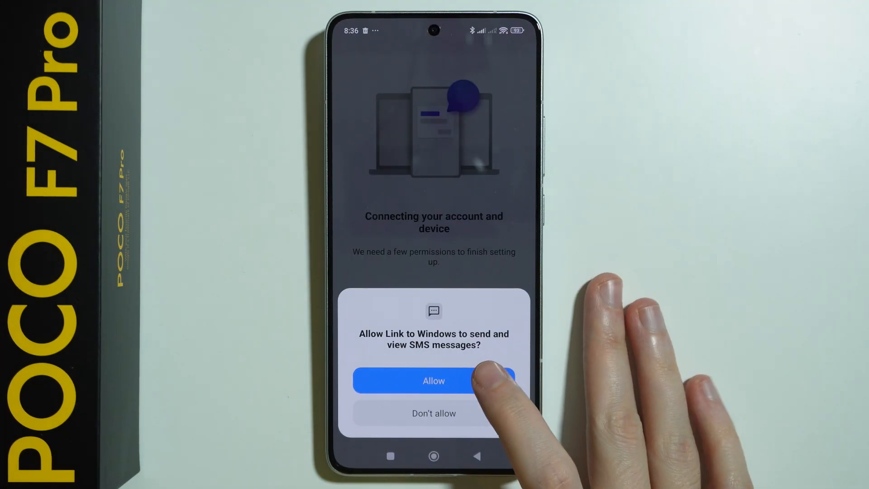
click(434, 380)
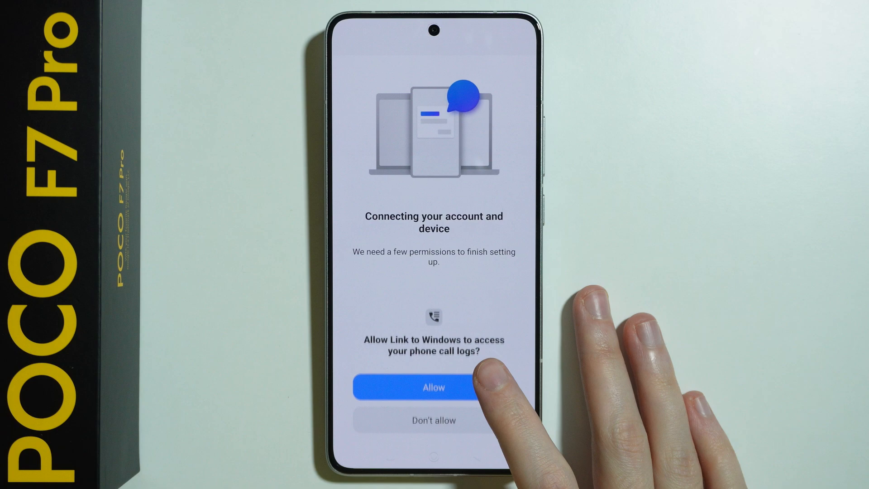
click(433, 387)
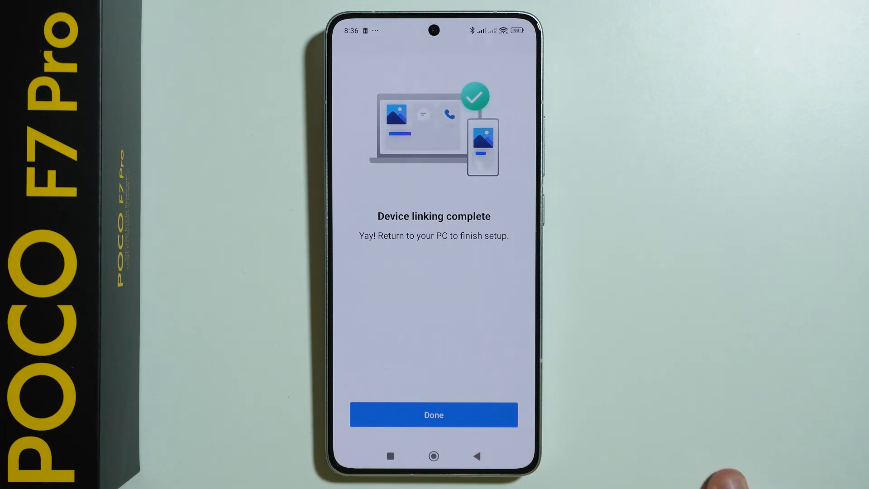
click(433, 414)
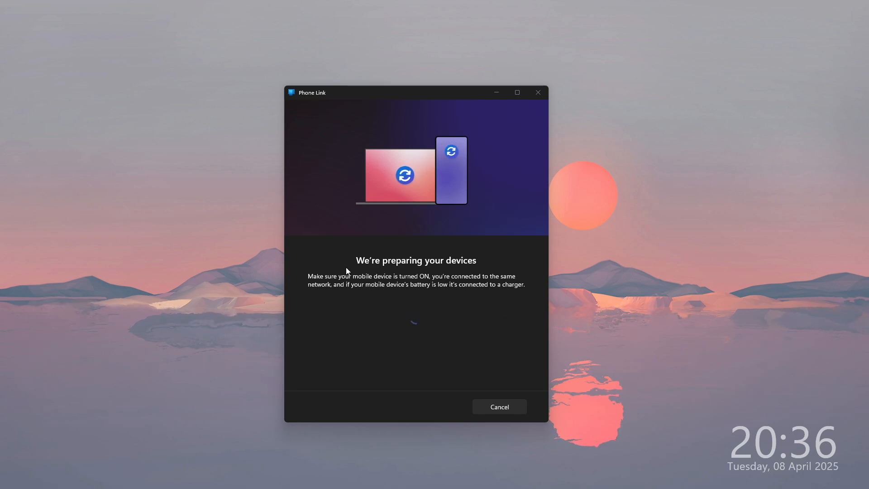
mouse_move(424, 328)
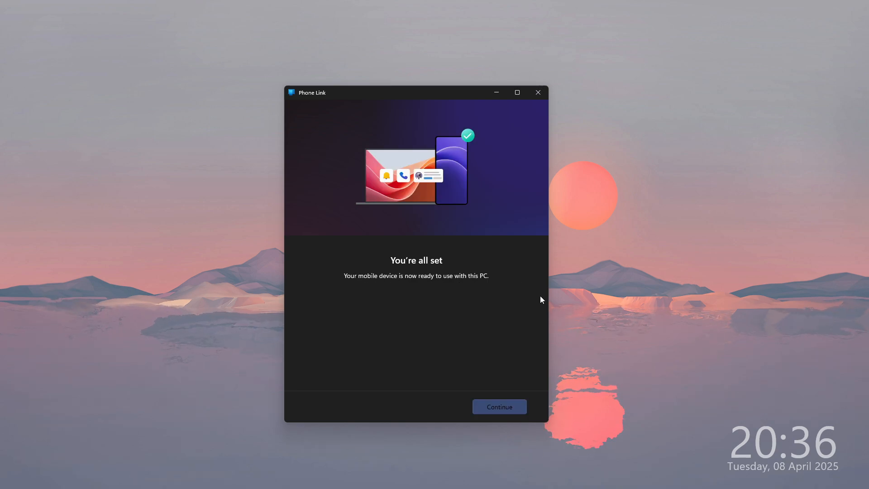
Step: Continue past 'You're all set' and Get started, leaving POCO F7 Pro connected
click(498, 406)
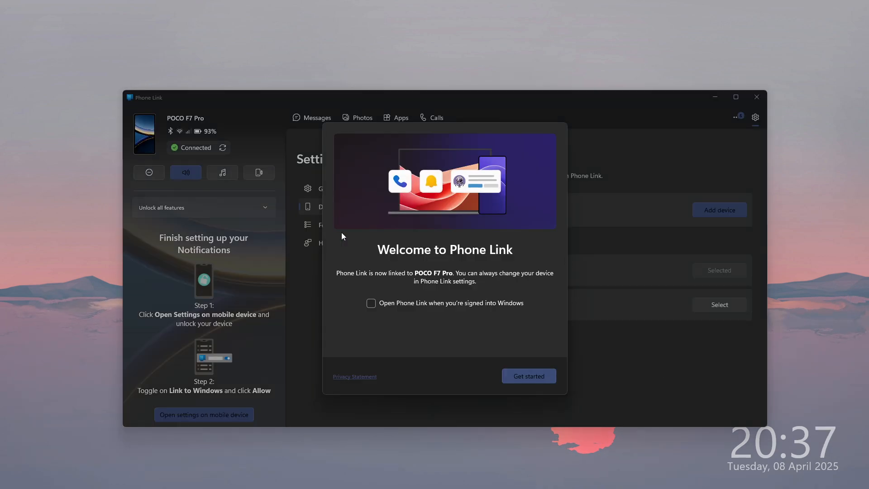
mouse_move(379, 317)
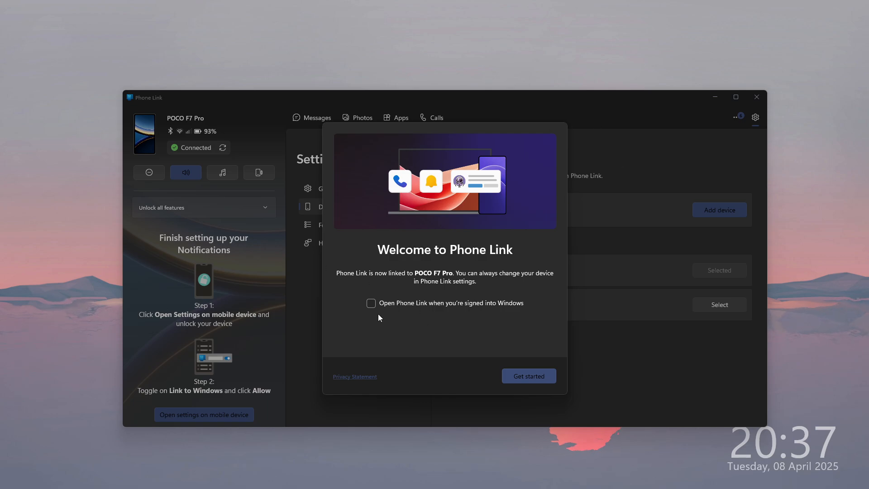
mouse_move(392, 357)
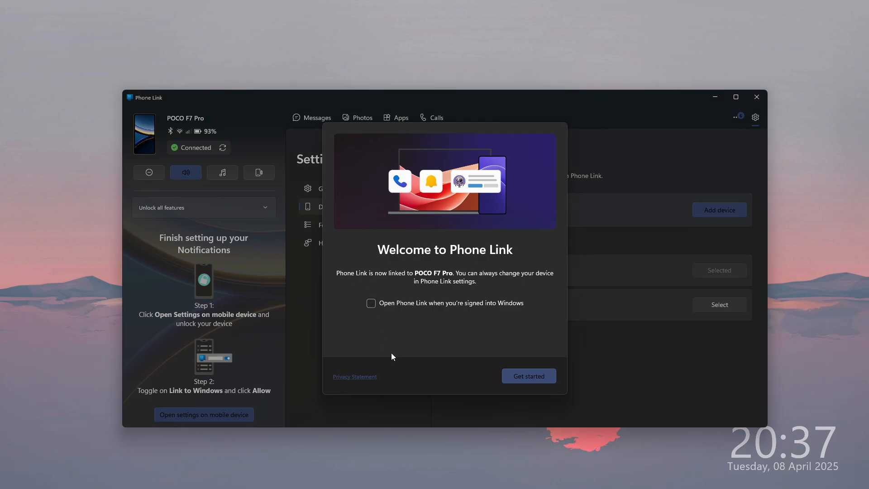
mouse_move(501, 347)
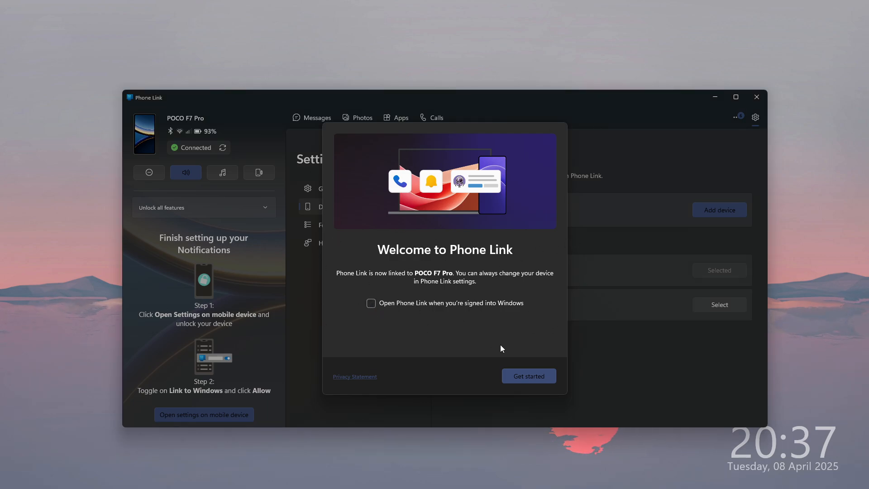
click(527, 375)
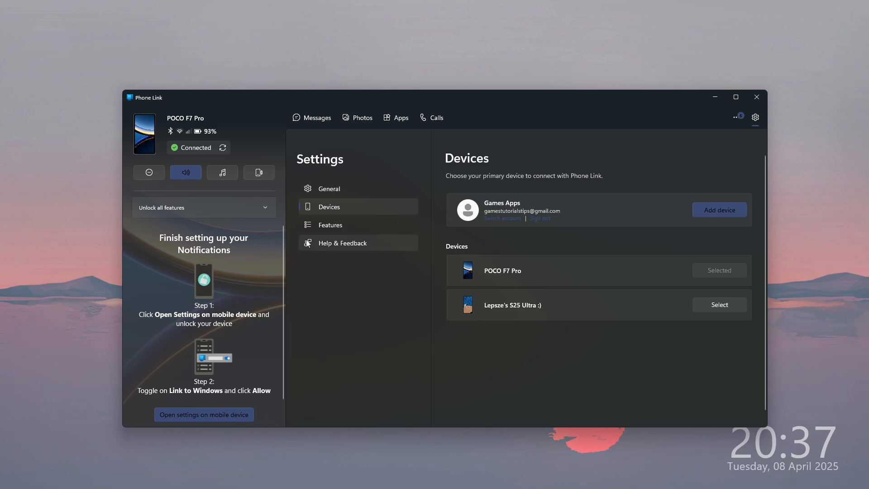
Step: View the Messages page, then the Apps page showing the POCO F7 Pro's All apps grid
click(317, 116)
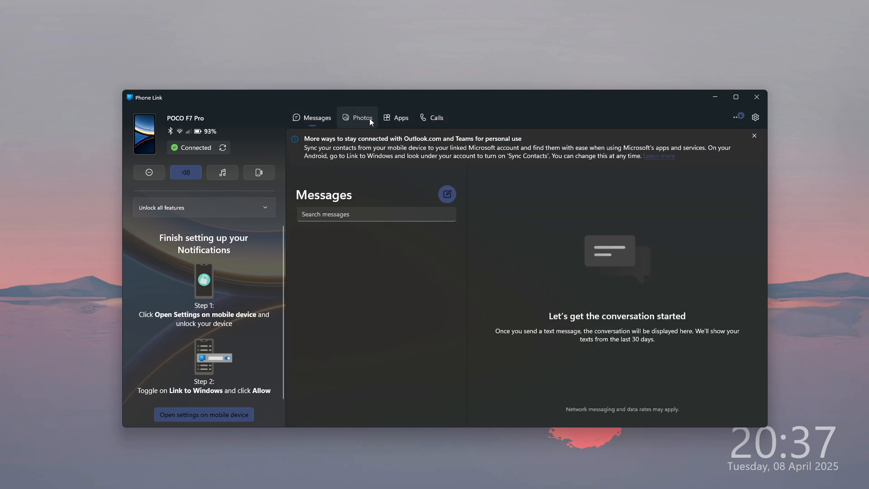
click(400, 118)
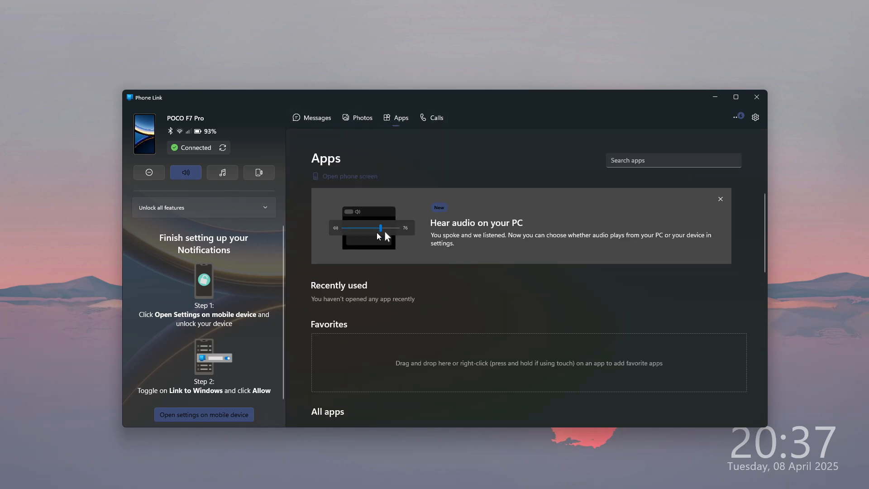
click(719, 198)
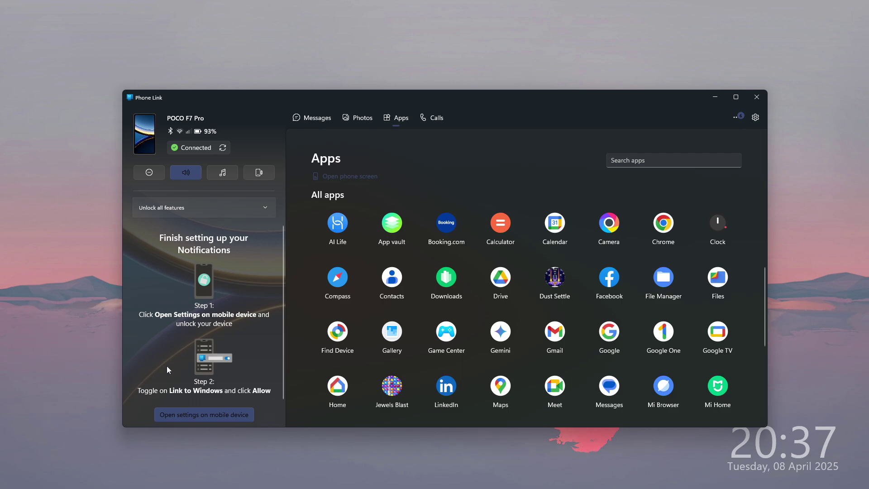
mouse_move(189, 416)
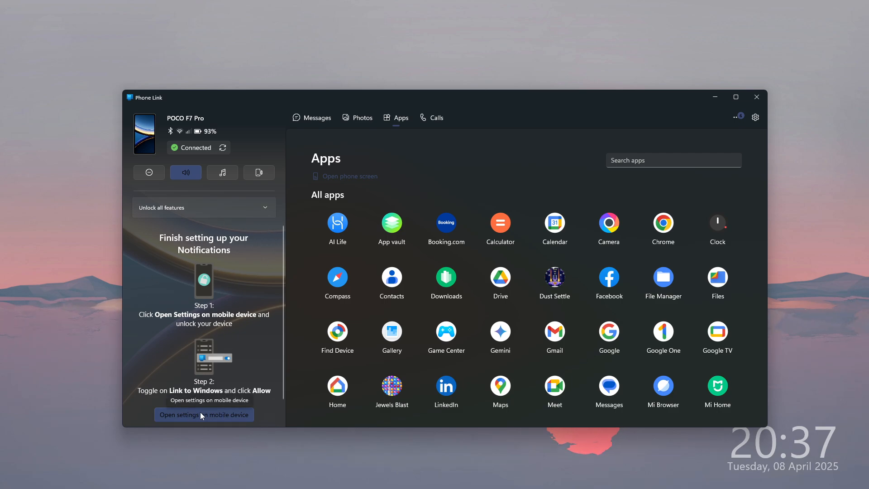
mouse_move(150, 255)
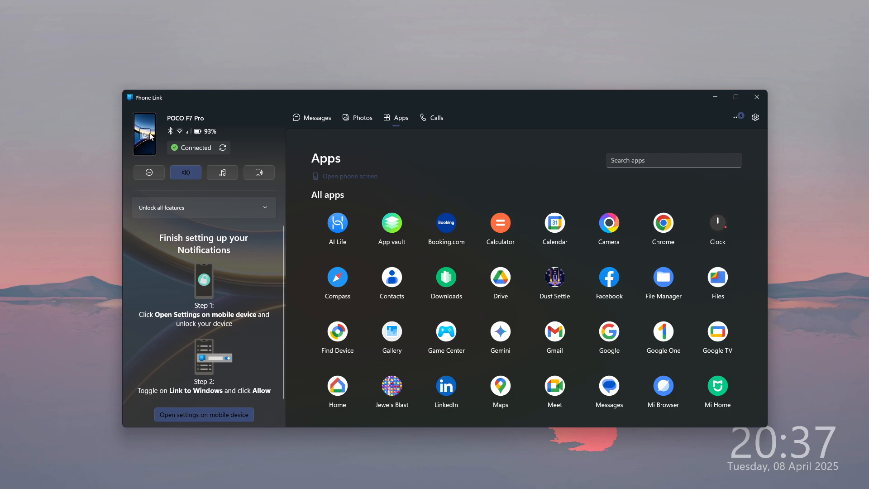
mouse_move(287, 192)
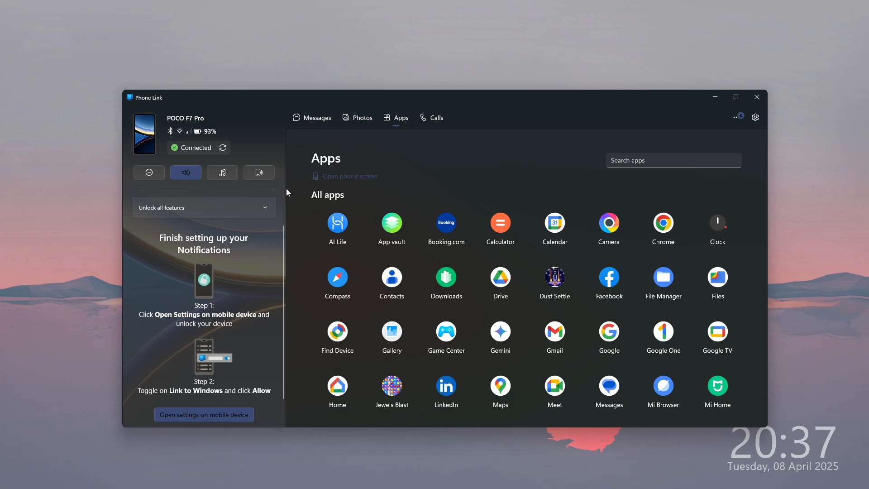